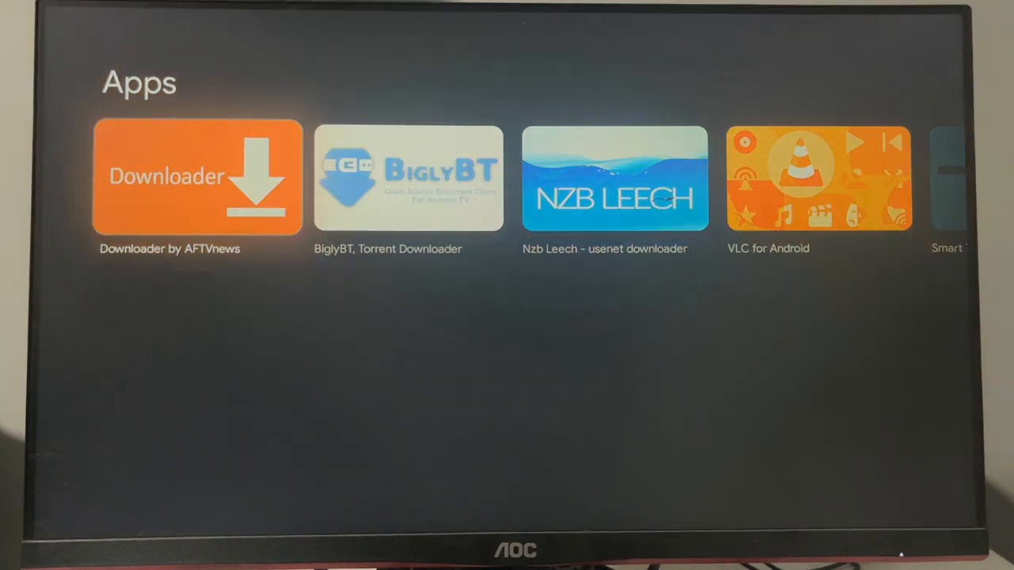
- Bring up the account panel with its settings shortcut and notifications from the top bar
left_click(197, 177)
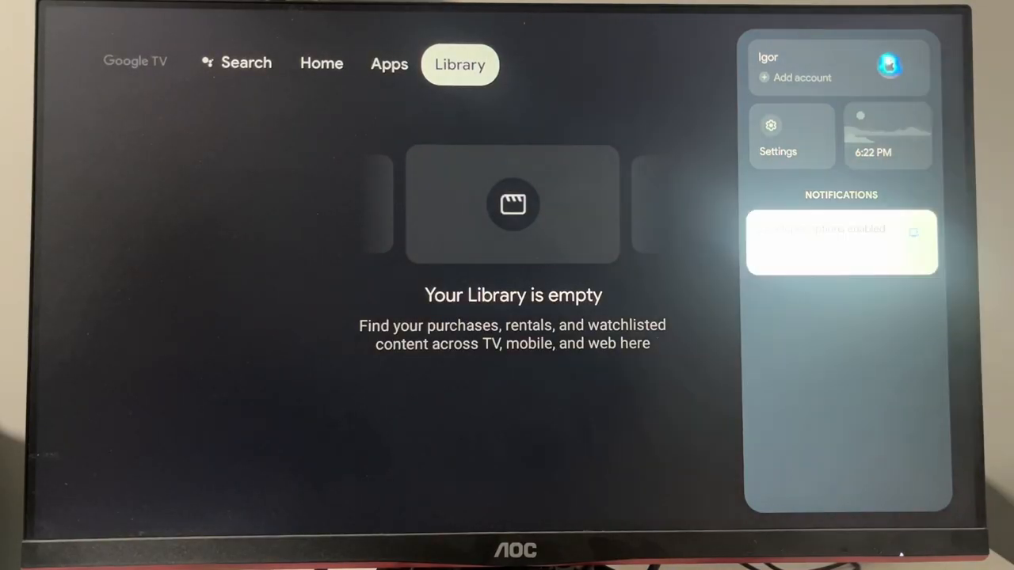
- Reach System > About and select Android TV OS build repeatedly to unlock developer mode
left_click(770, 135)
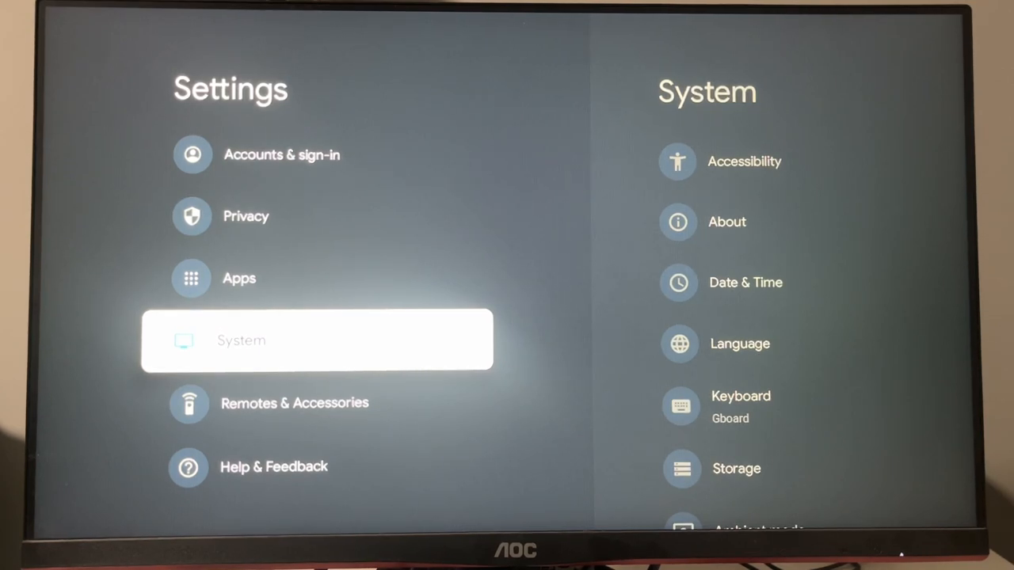
left_click(726, 221)
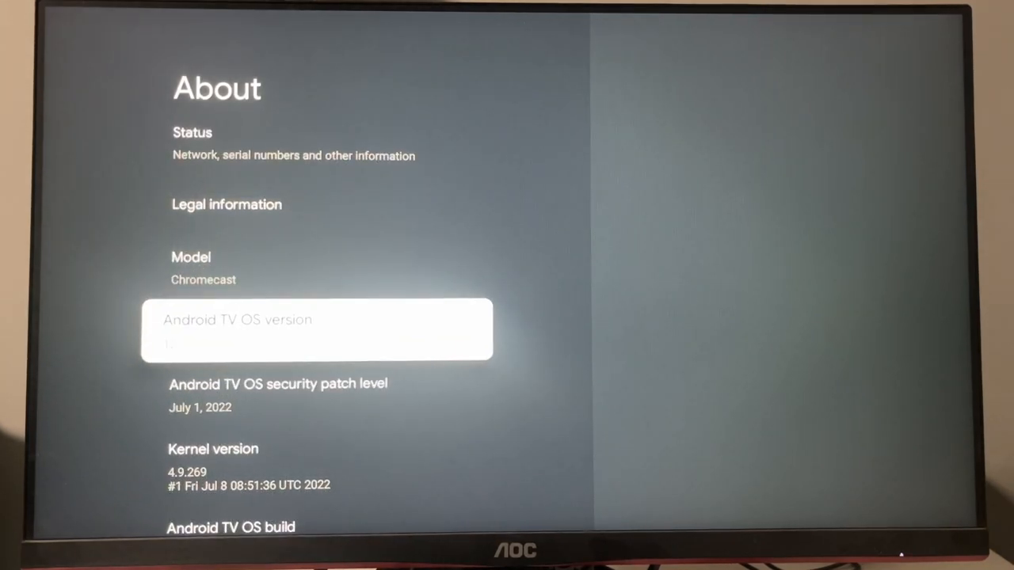
scroll("down", 3)
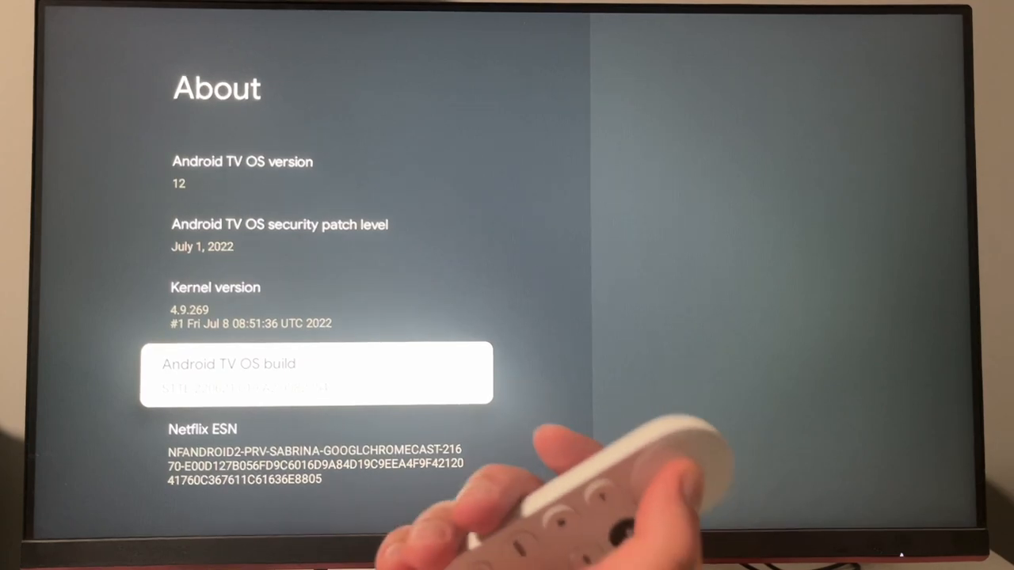
left_click(317, 373)
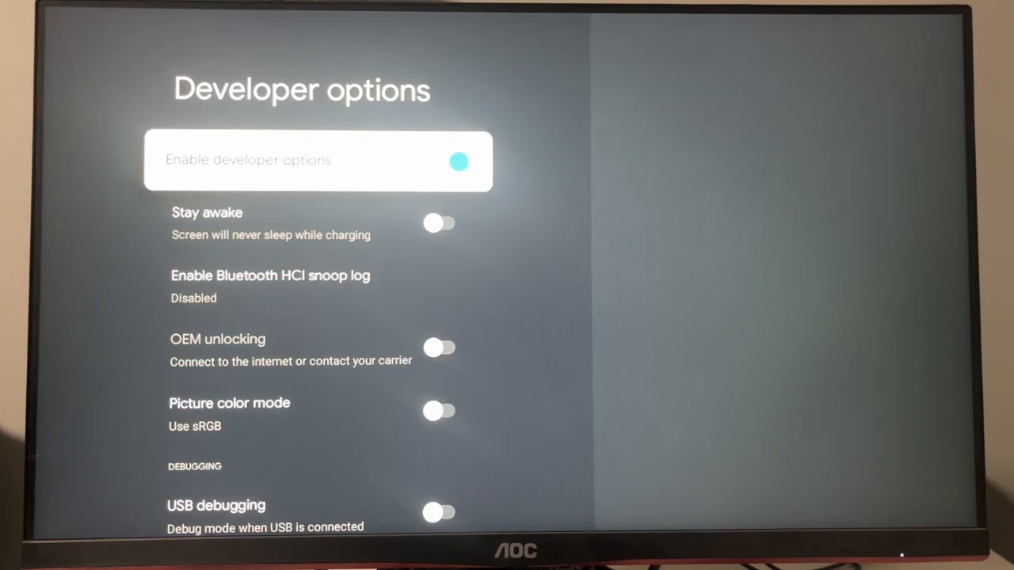
- Turn on Enable developer options and confirm the Allow development settings warning
left_click(317, 158)
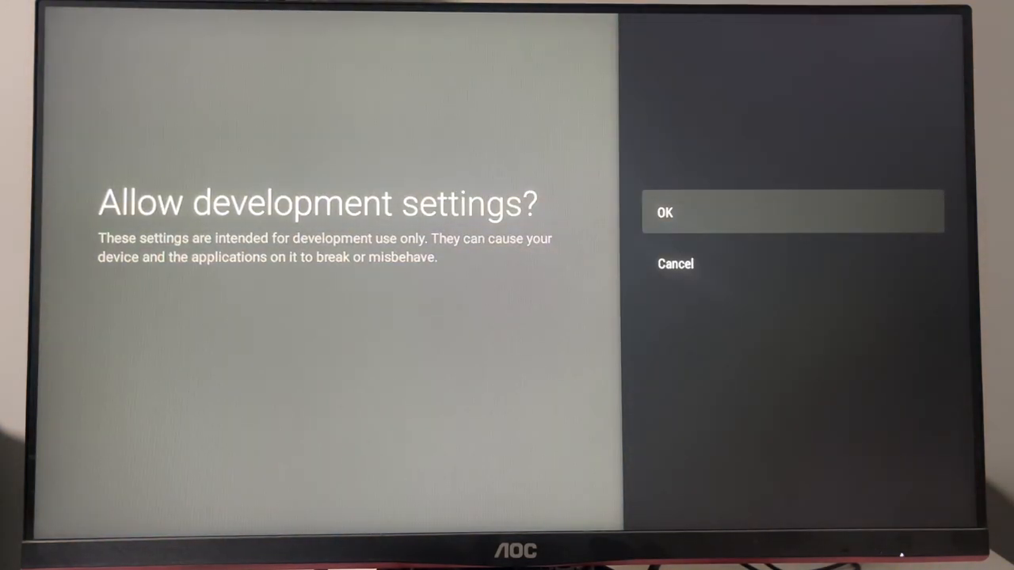
left_click(666, 212)
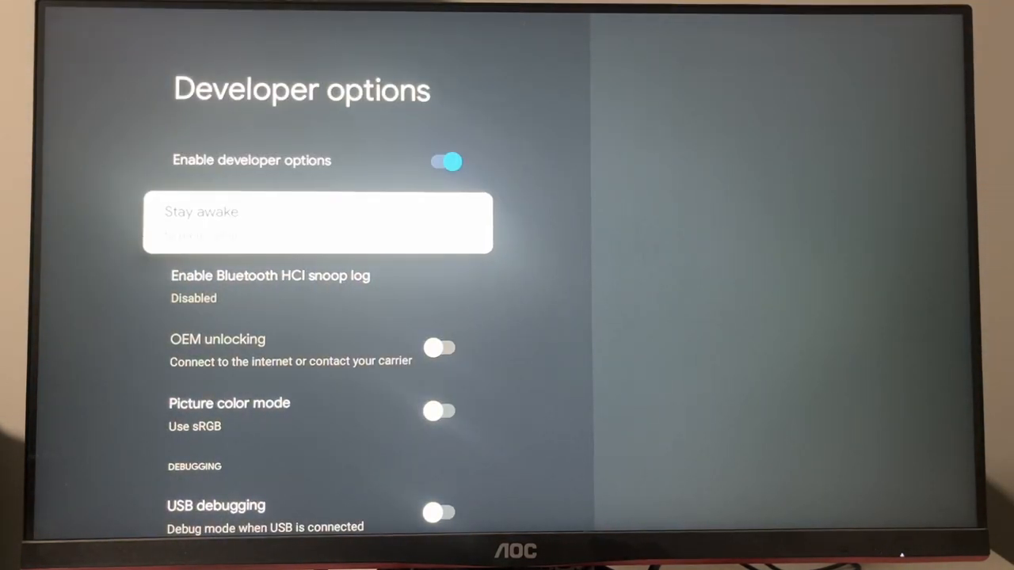
scroll("down", 3)
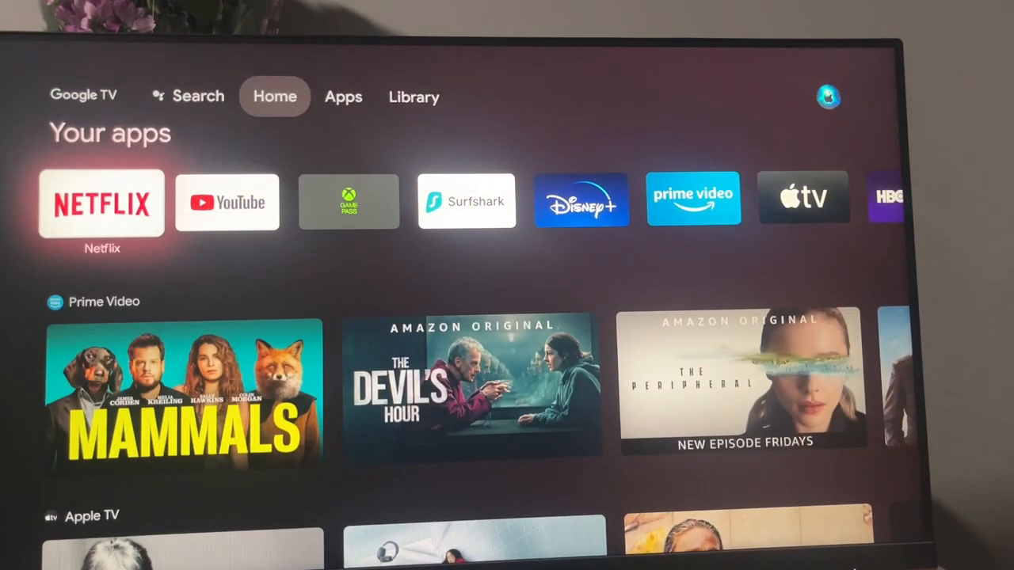
- Launch Downloader from the See all apps list and allow it media access
scroll("right", 3)
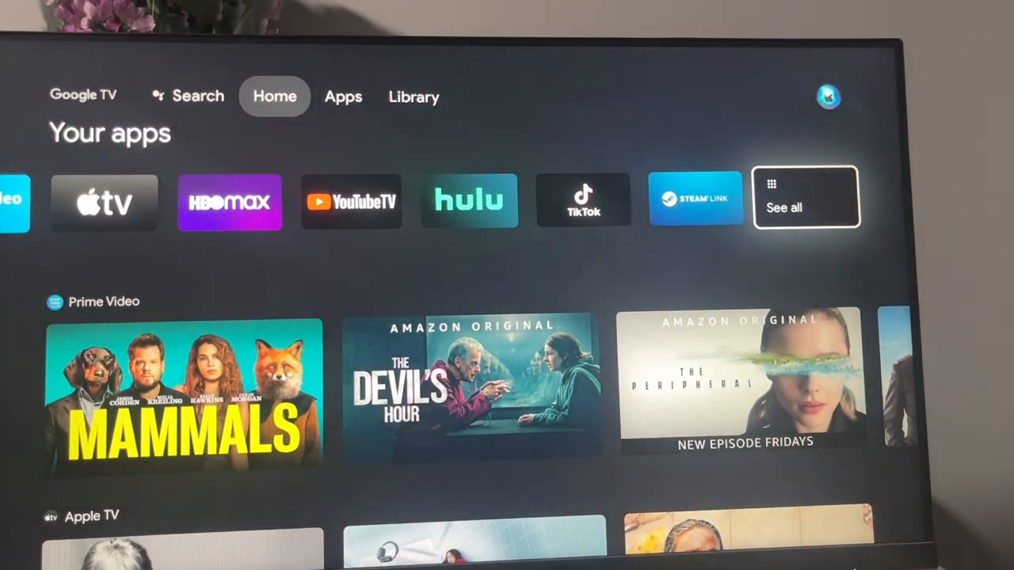
left_click(805, 196)
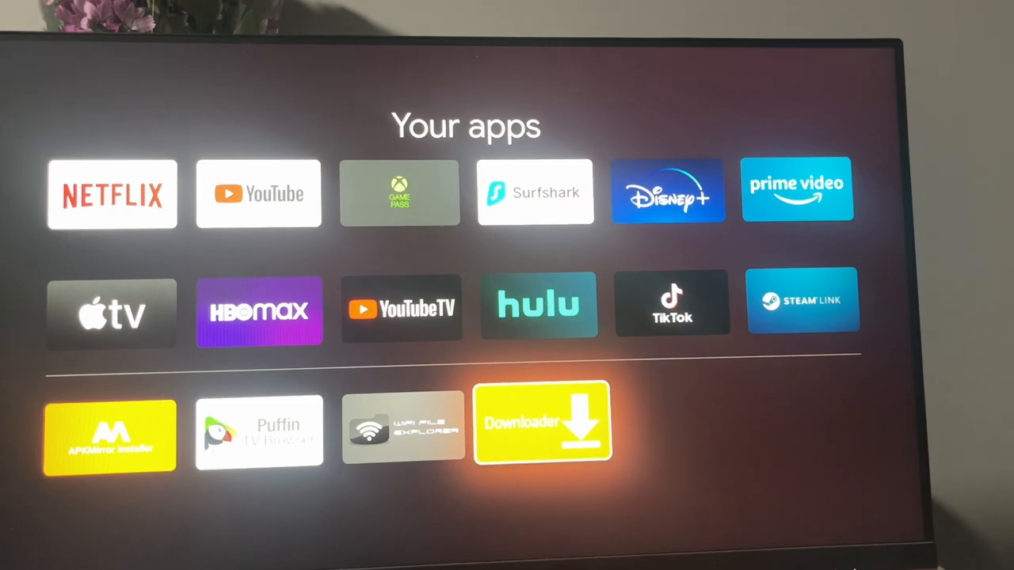
left_click(542, 422)
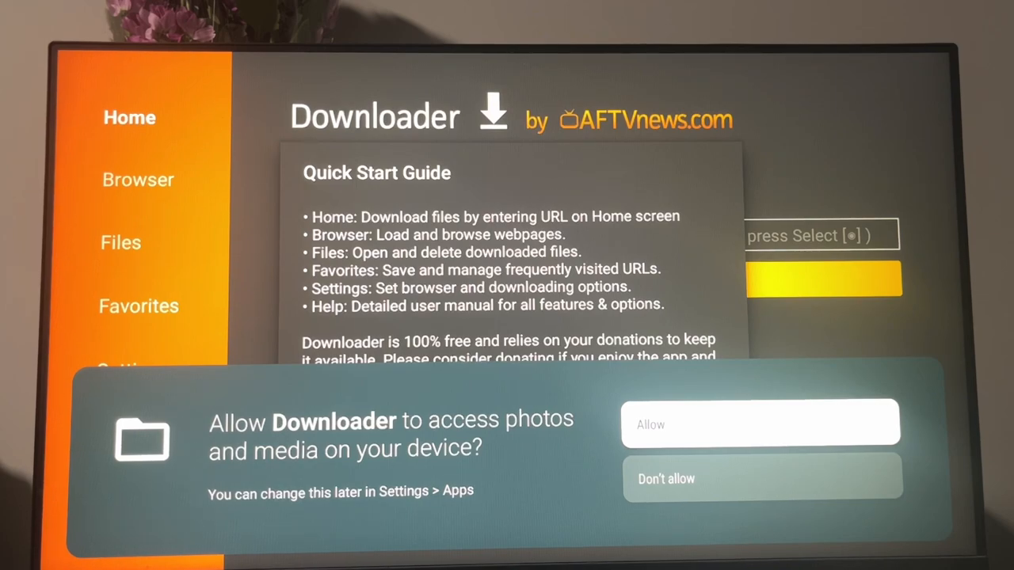
left_click(761, 424)
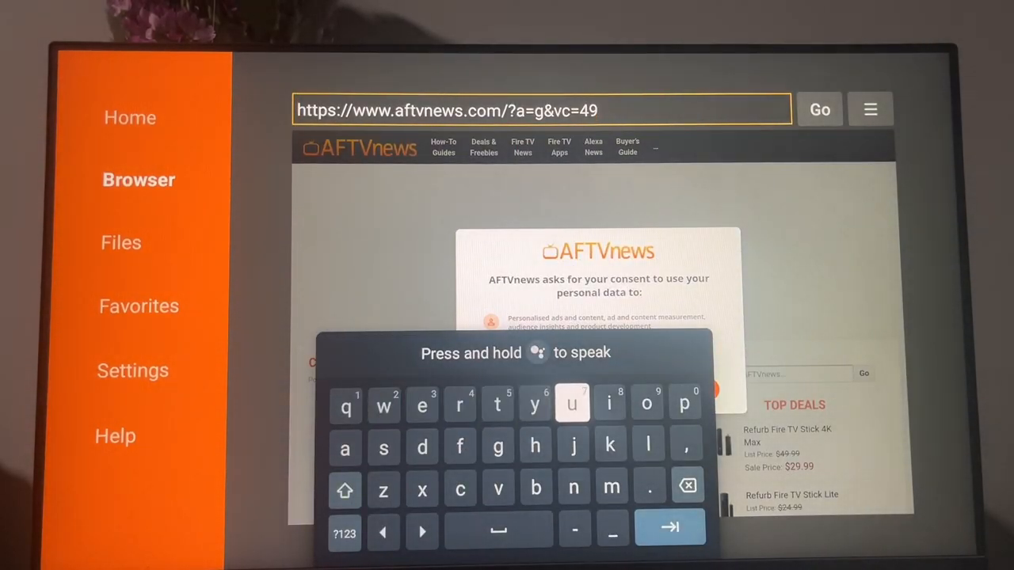
- Replace the AFTVnews address with 'aptoide tv apk' and run the web search
left_click(688, 485)
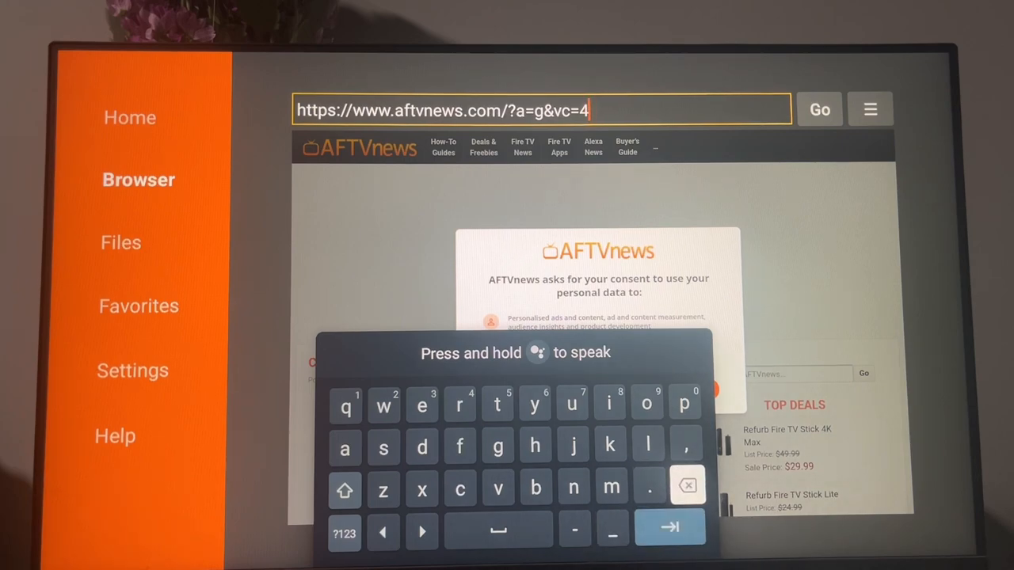
left_click(686, 485)
type("apt")
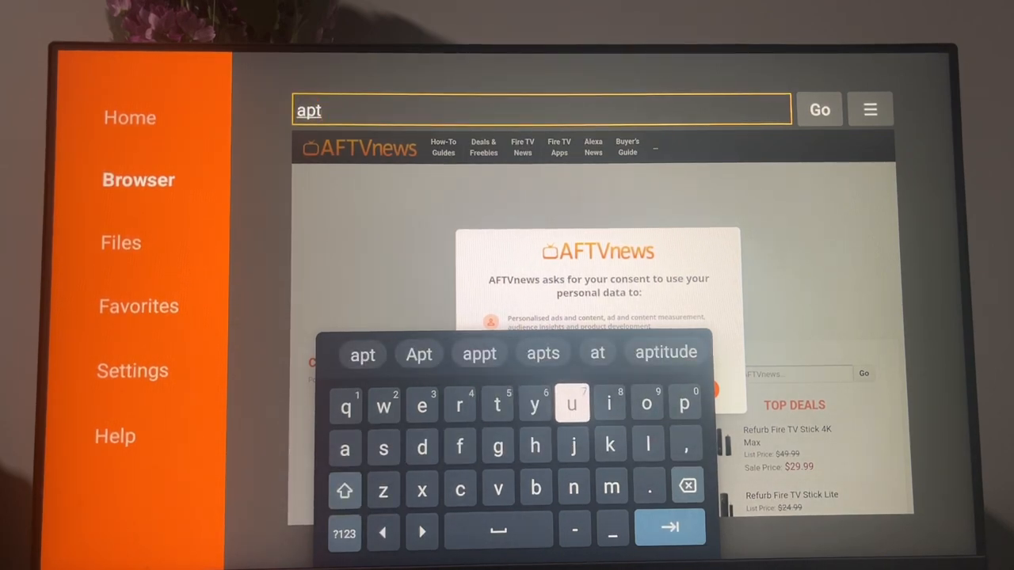
left_click(647, 406)
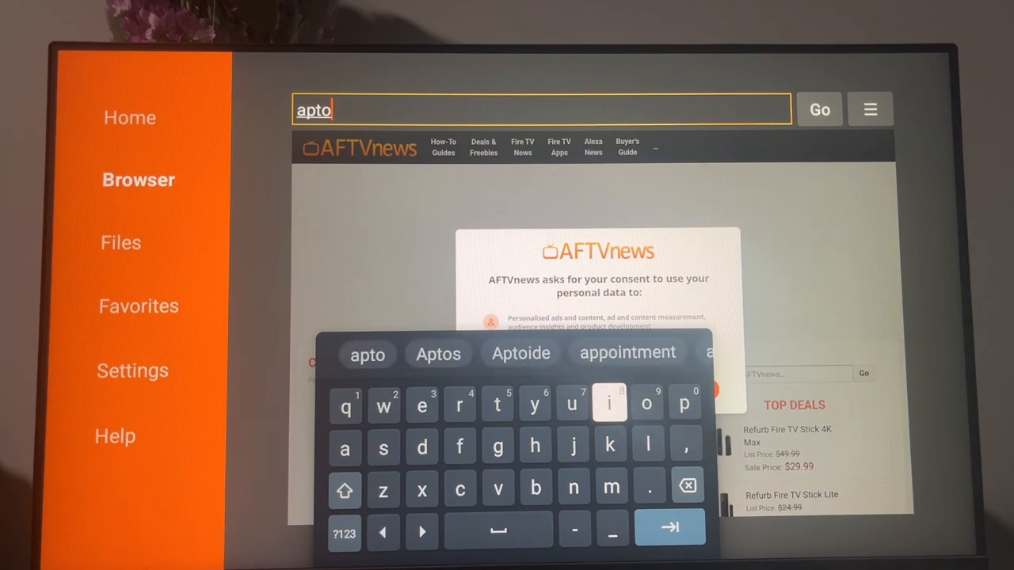
left_click(608, 404)
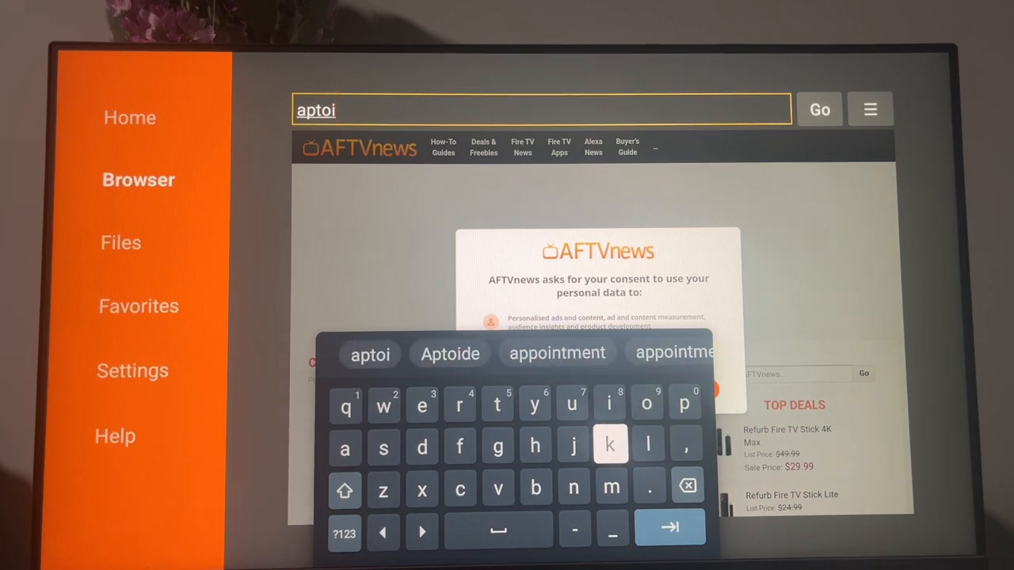
left_click(421, 447)
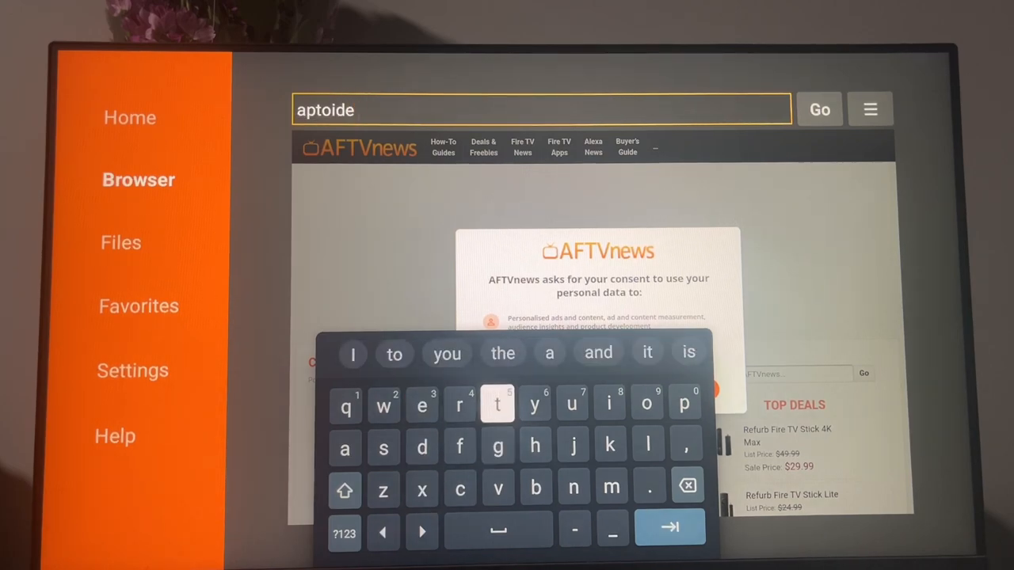
left_click(498, 406)
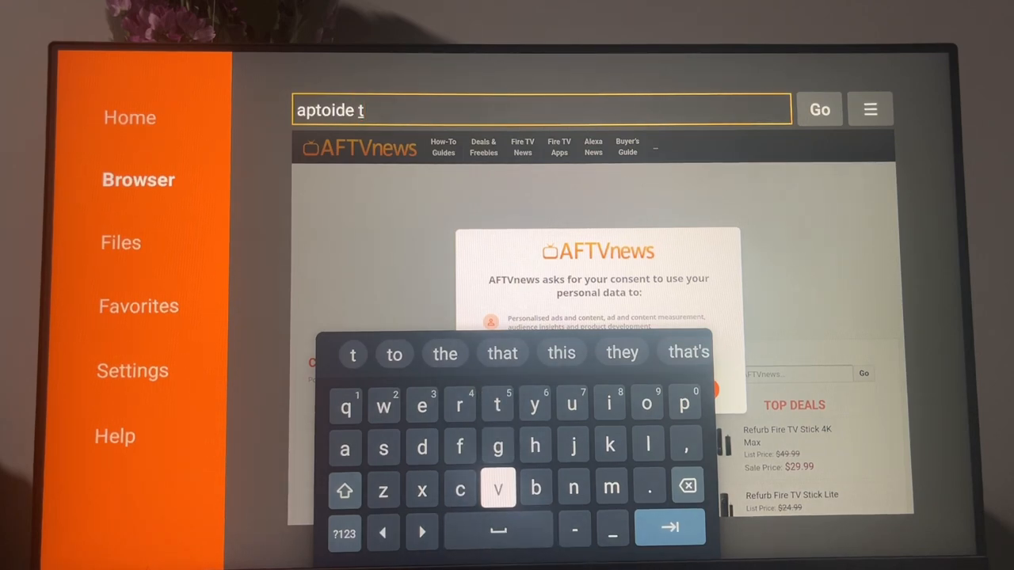
left_click(498, 488)
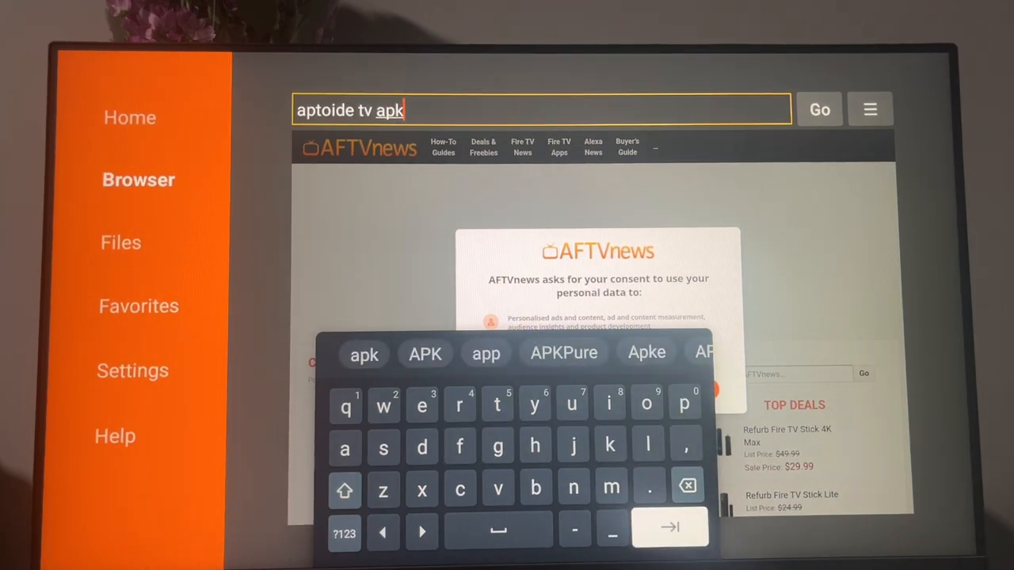
left_click(820, 110)
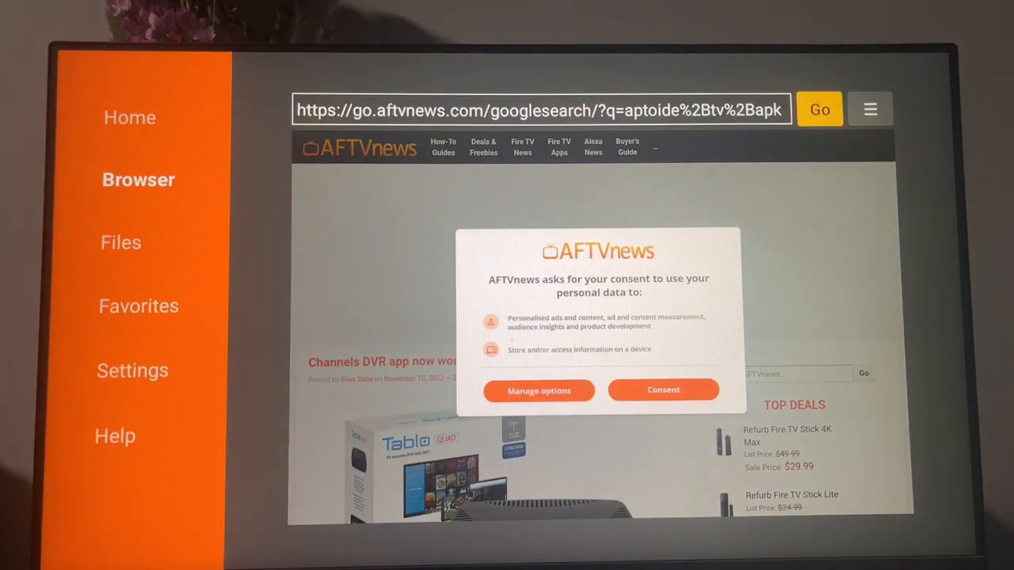
- Accept the consent prompt and download the Aptoide TV 5.0.2 APK from its APKMirror page
left_click(662, 390)
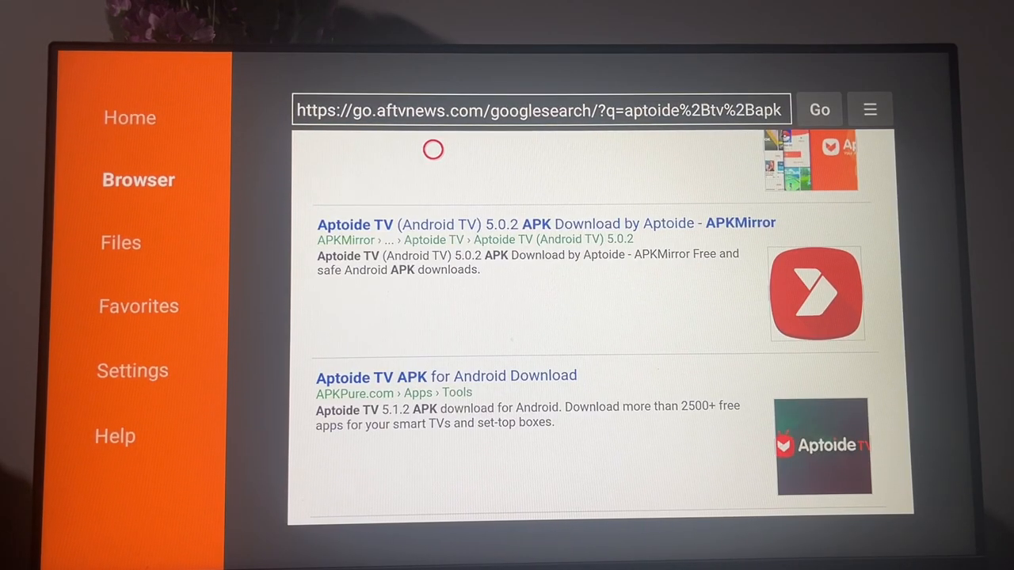
mouse_move(370, 149)
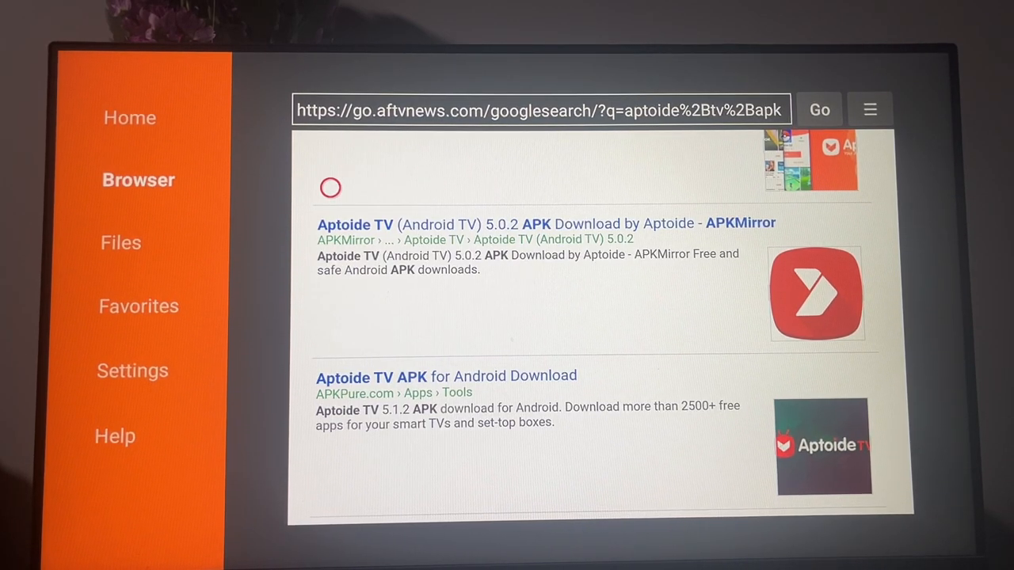
left_click(539, 223)
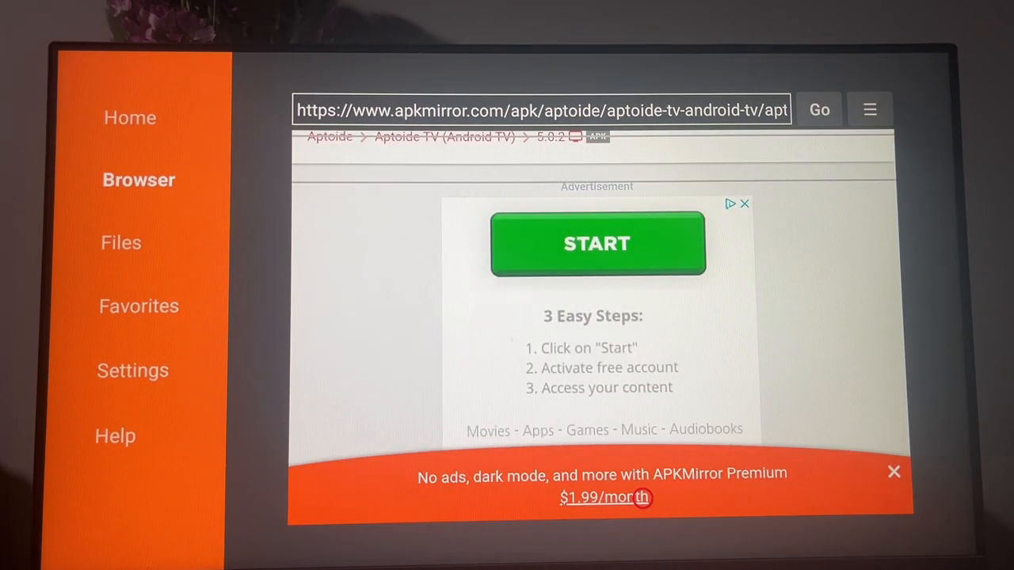
scroll("down", 3)
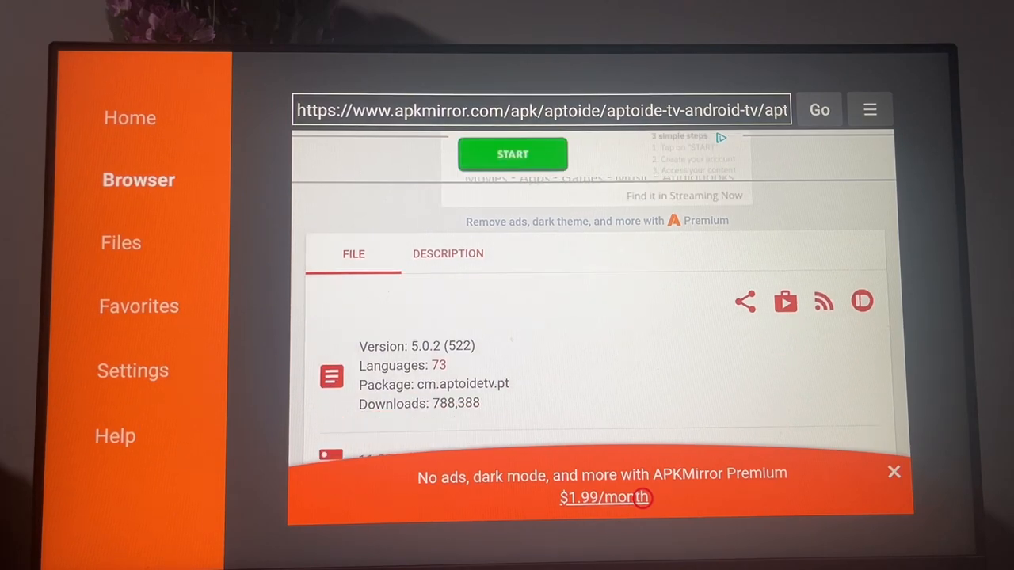
scroll("down", 3)
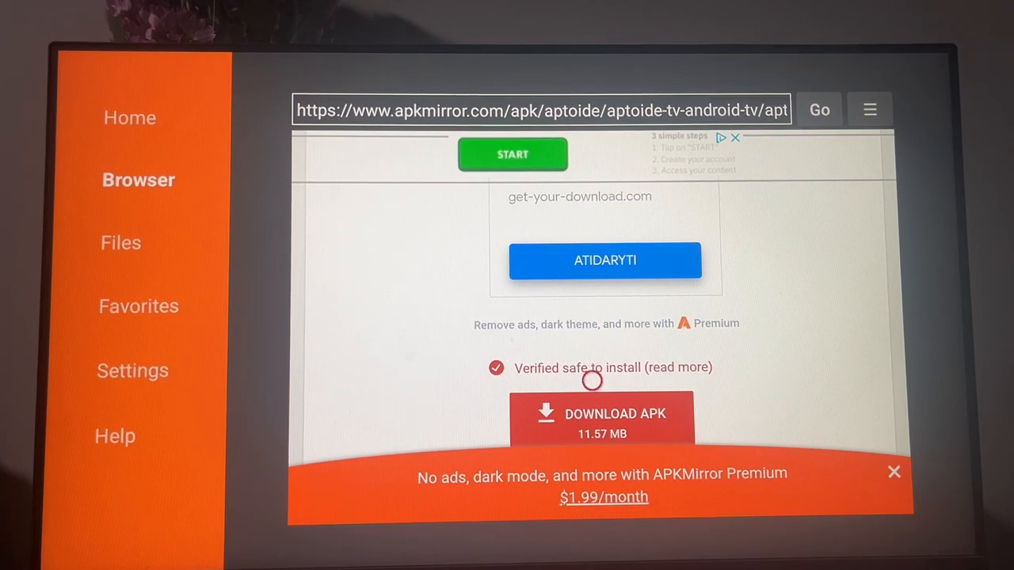
left_click(605, 415)
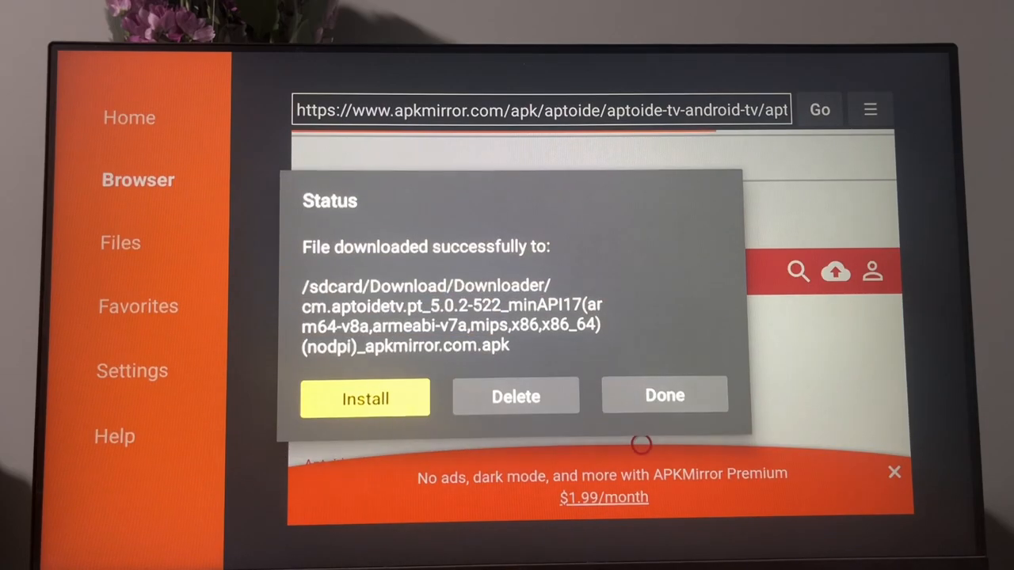
- Allow Downloader under Install unknown apps and install the Aptoide TV APK
left_click(364, 399)
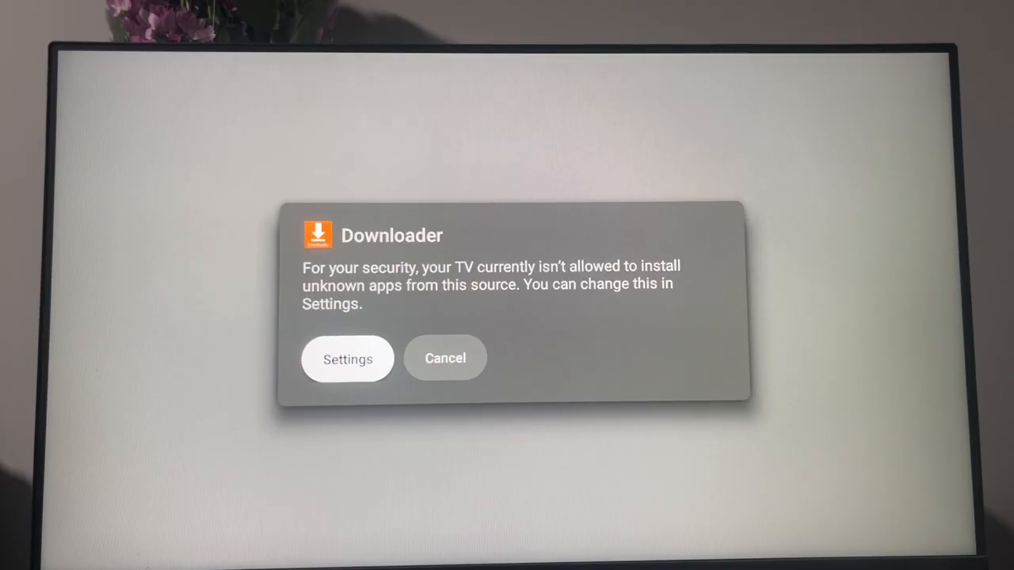
left_click(347, 359)
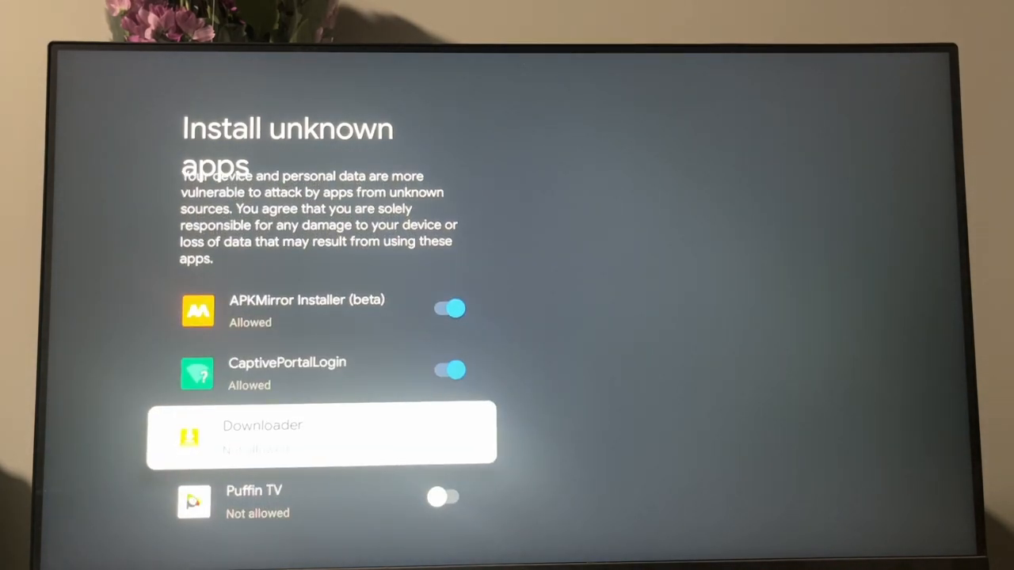
left_click(444, 438)
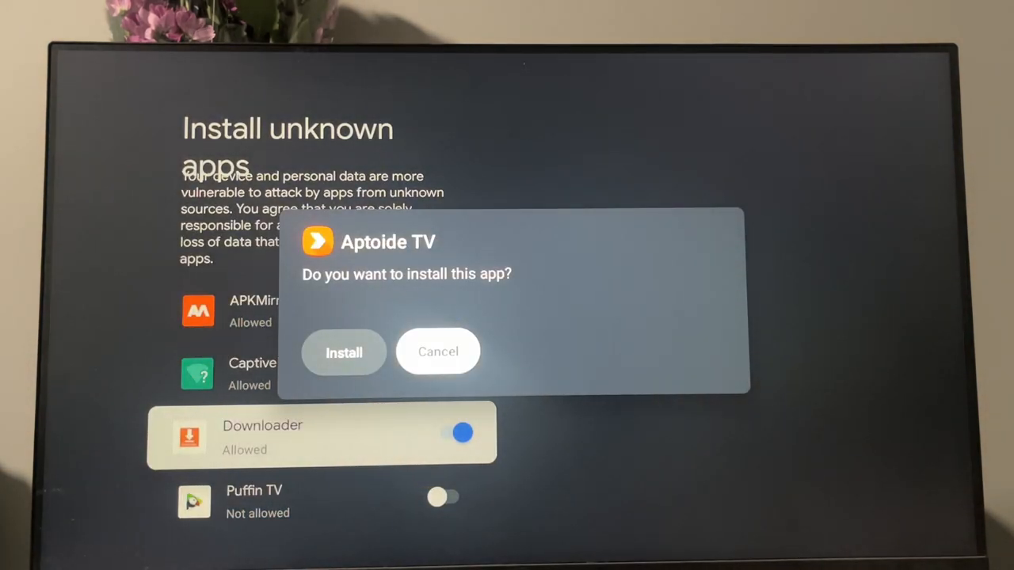
left_click(344, 352)
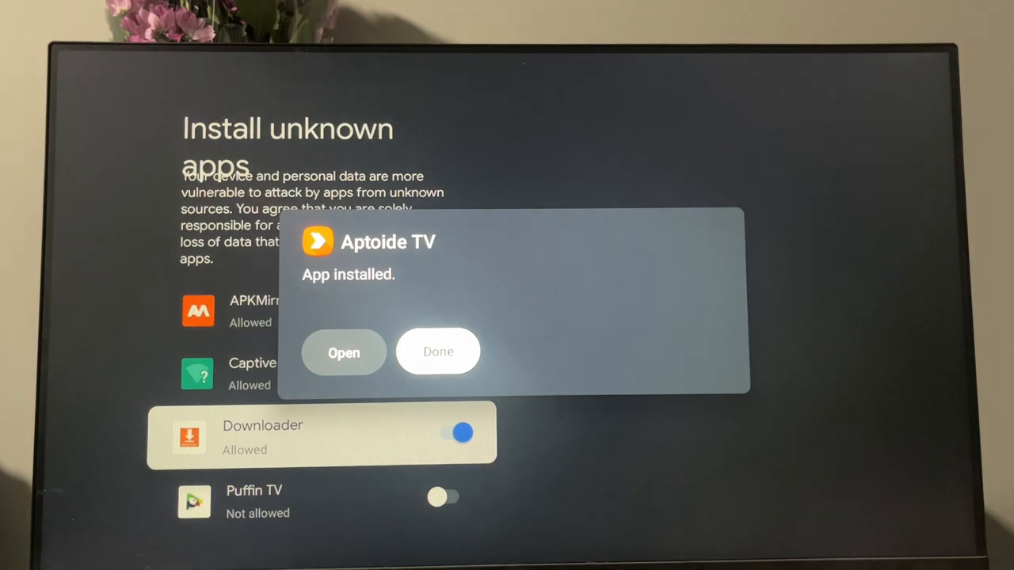
- Dismiss the App installed dialog with Done and move down the Install unknown apps list
left_click(438, 352)
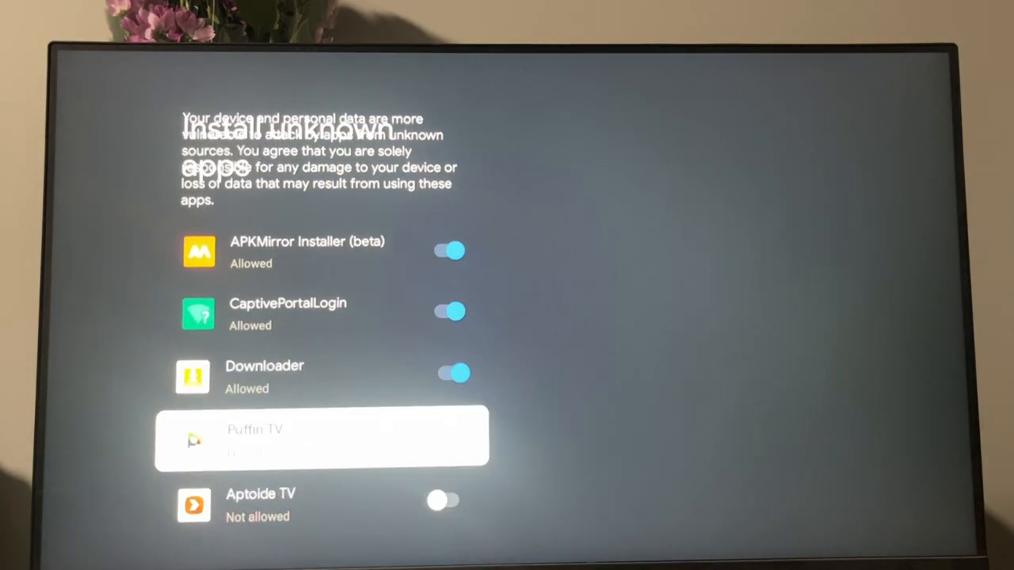
key("Down")
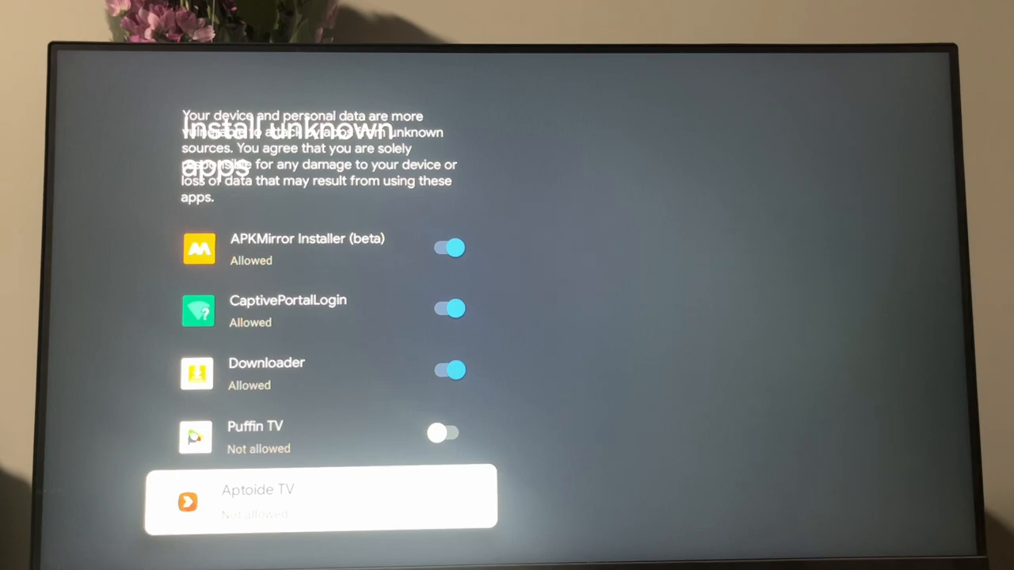
left_click(463, 498)
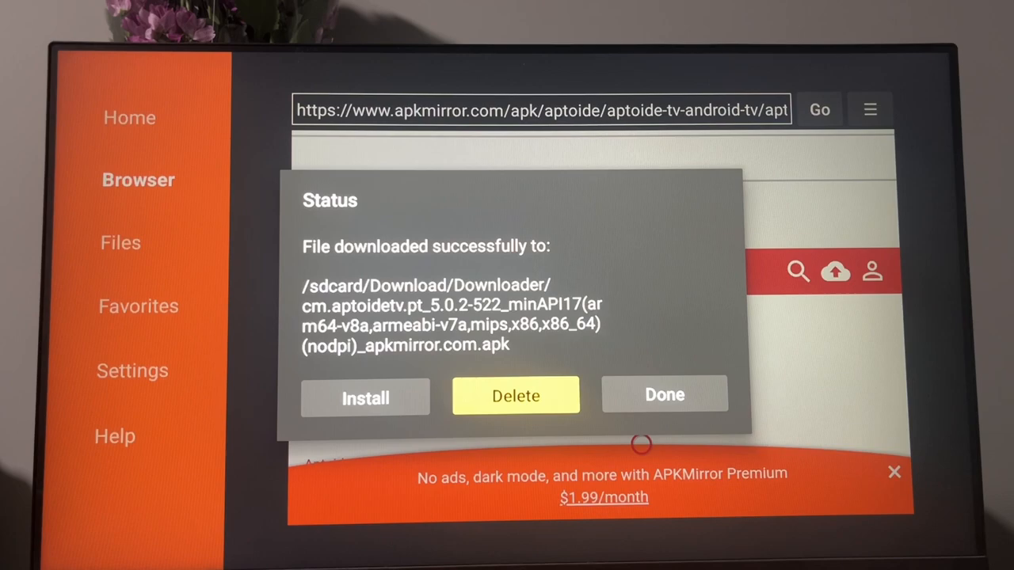
- Delete the downloaded Aptoide TV APK file from Downloader's Status dialog
left_click(516, 396)
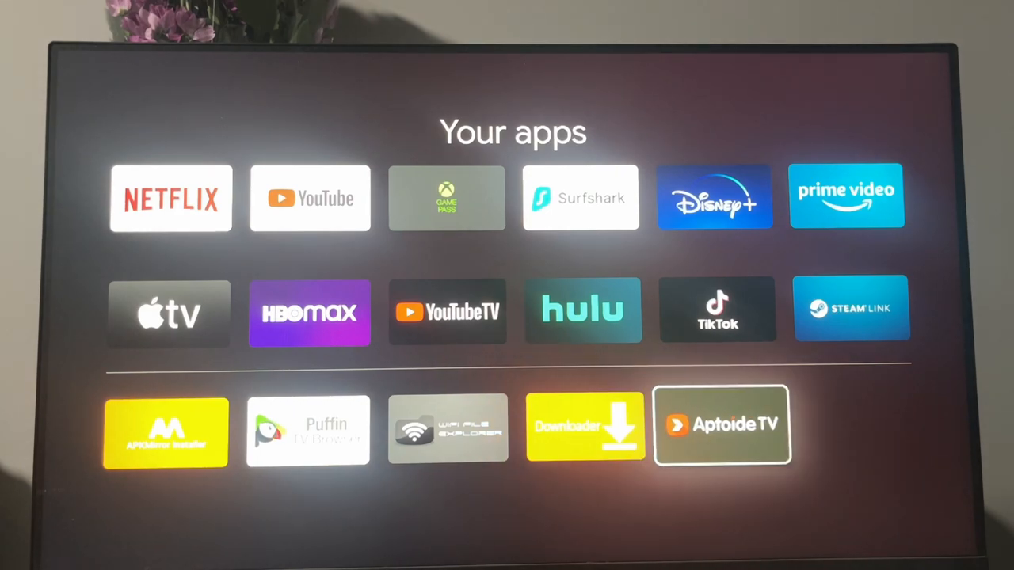
- Launch Aptoide TV from Your apps and allow its storage permission so Discover loads
left_click(721, 424)
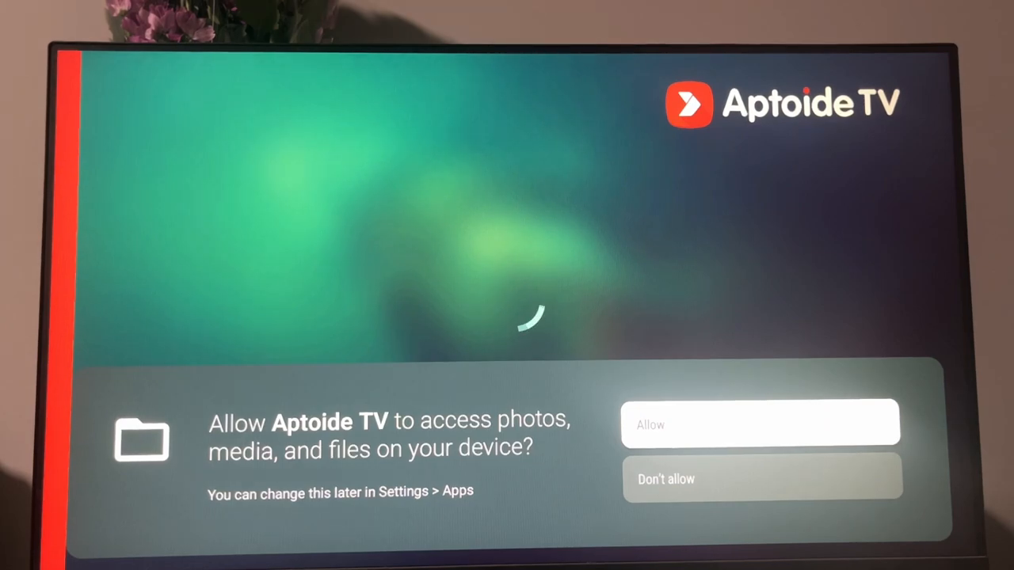
left_click(759, 425)
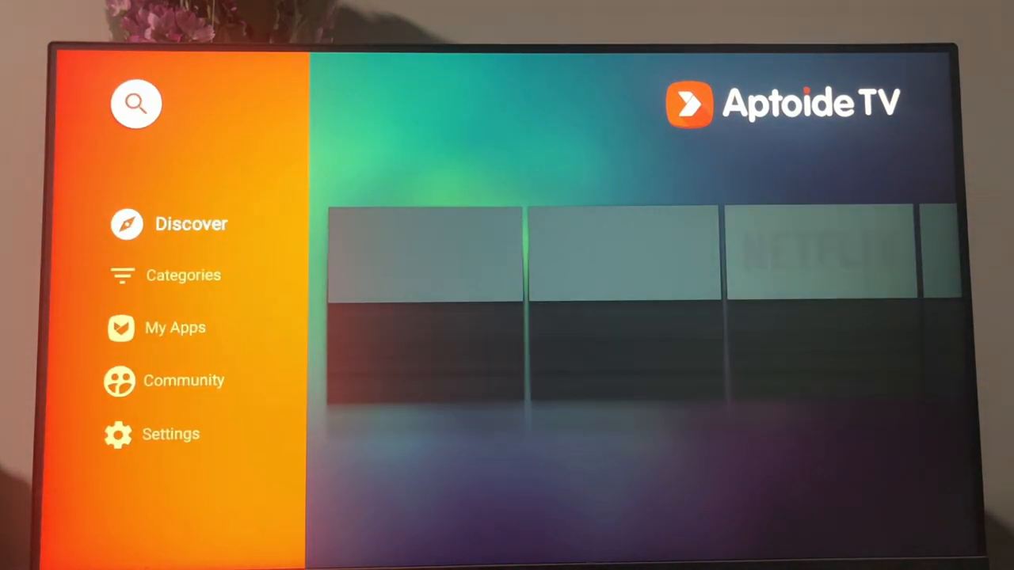